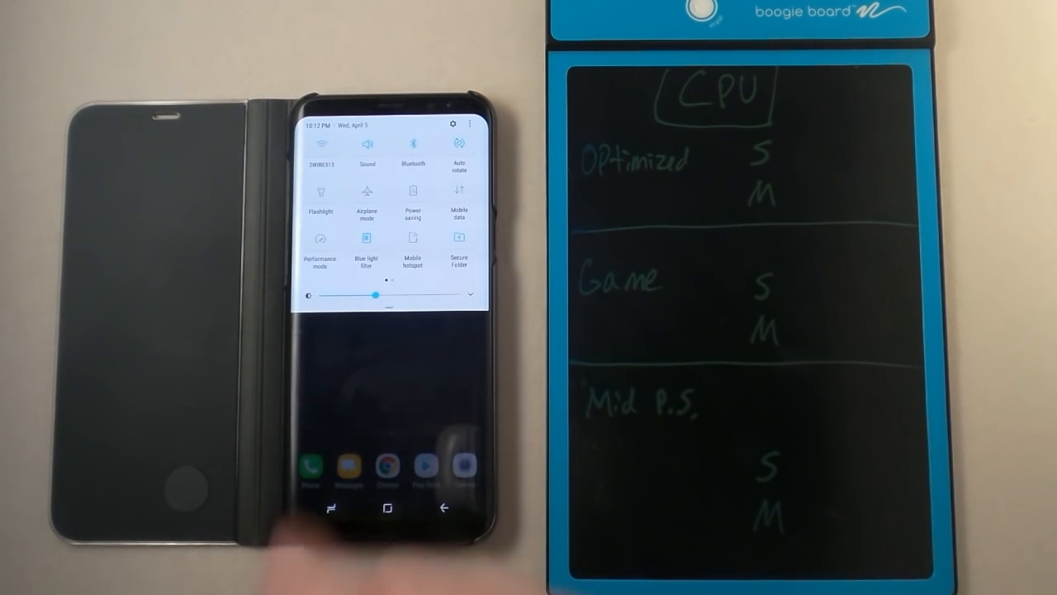
# - Go to Device maintenance > Performance mode and select Game to show its dialog
pyautogui.click(320, 251)
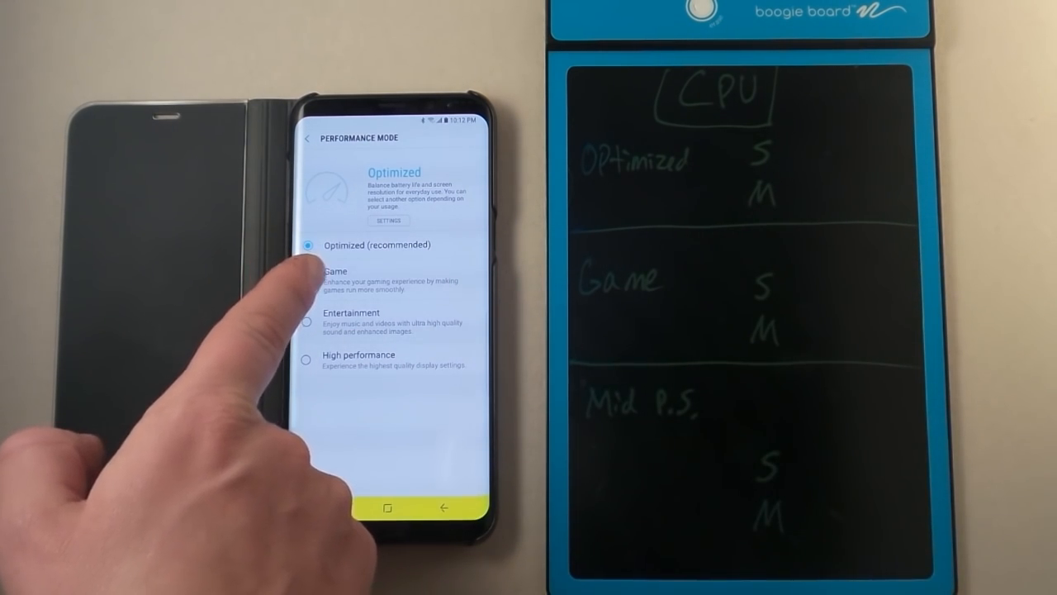
pyautogui.click(333, 271)
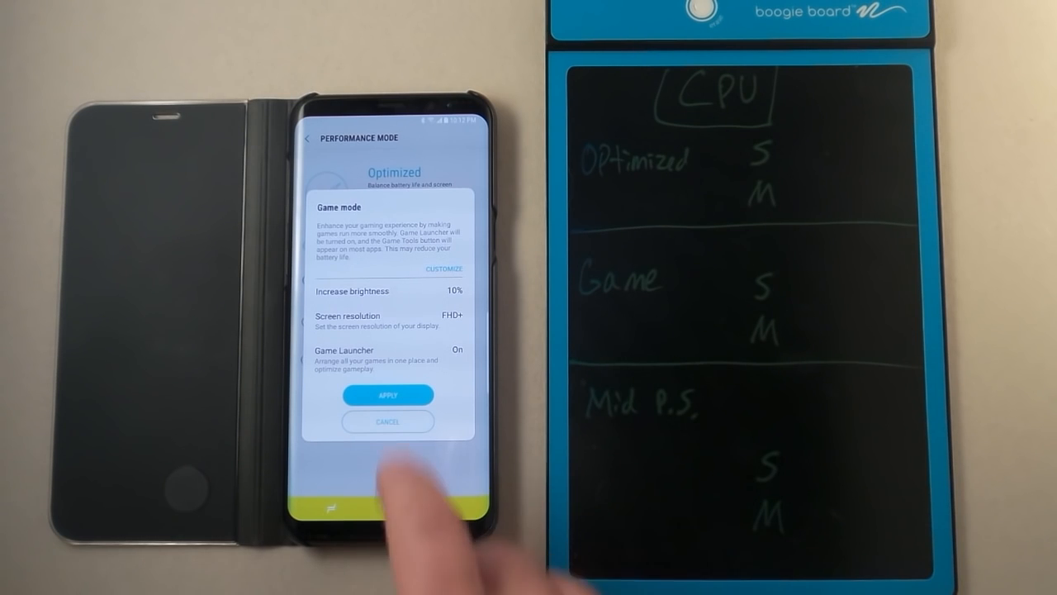
# - Cancel Game mode to stay on Optimized, verify power saving is off, and launch Geekbench's CPU page
pyautogui.click(386, 421)
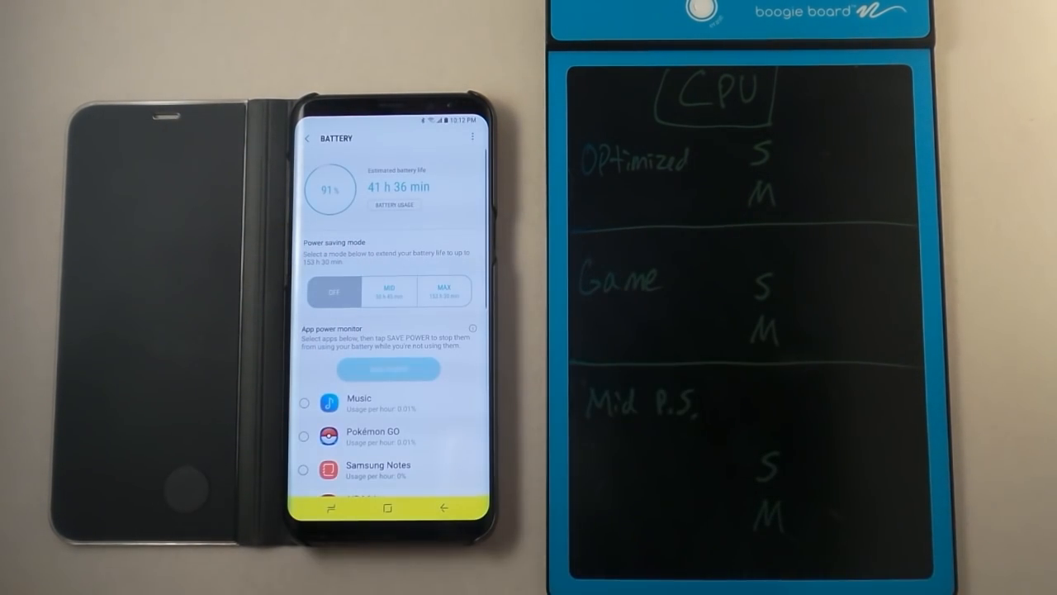
pyautogui.click(390, 290)
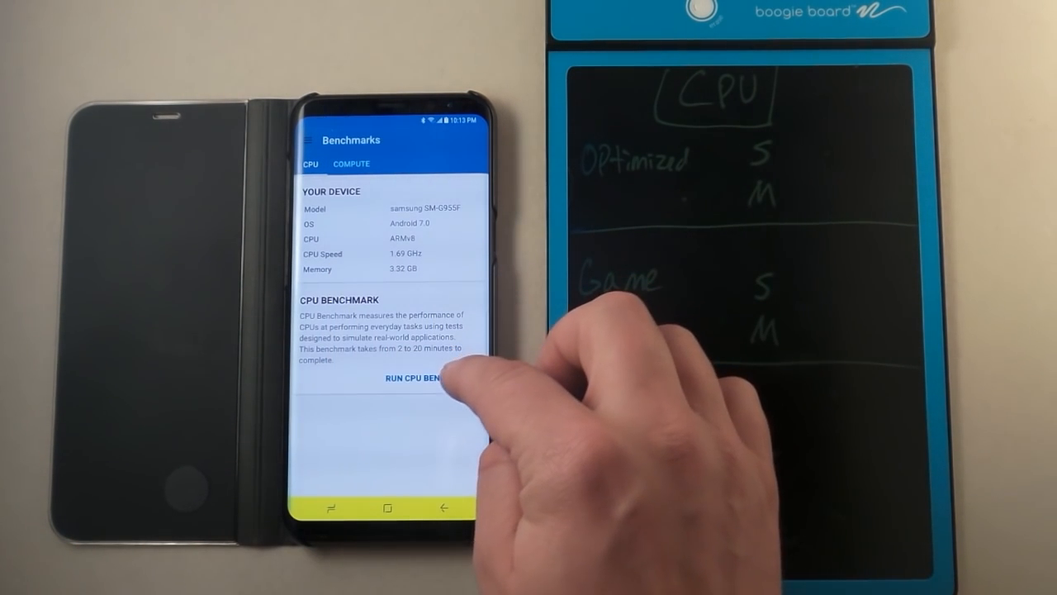
# - Run the CPU benchmark in Optimized mode, getting 2139 single-core and 6793 multi-core
pyautogui.click(409, 376)
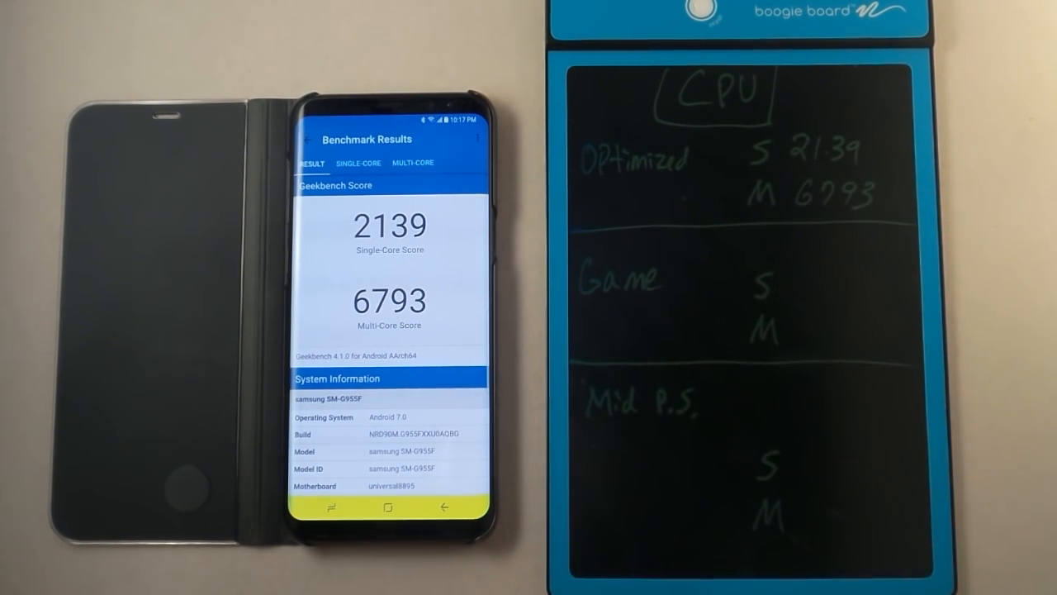
# - Review the single-core then multi-core comparison charts against other phones
pyautogui.click(359, 162)
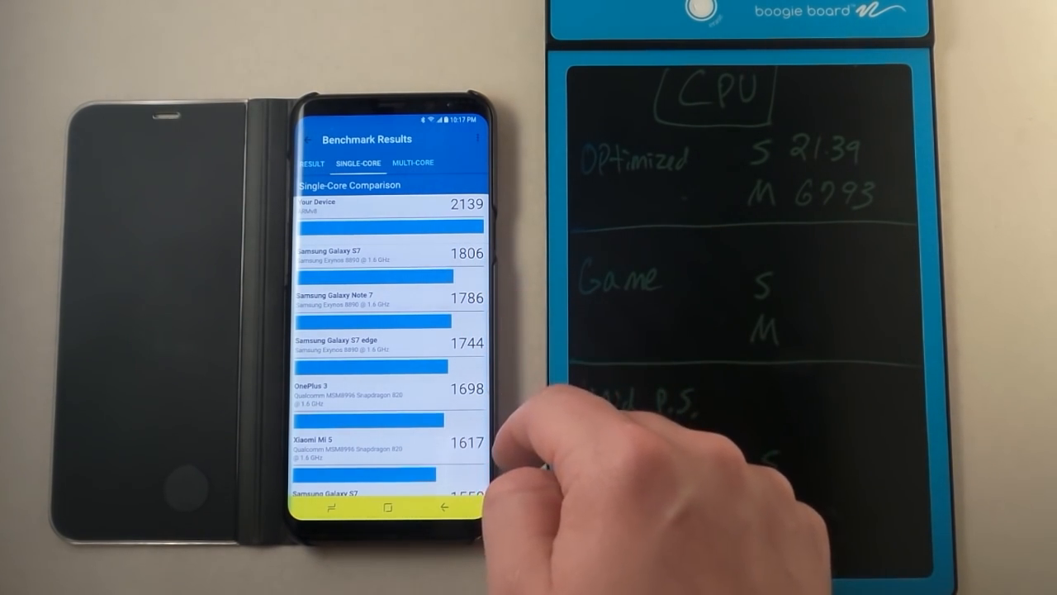
pyautogui.click(420, 164)
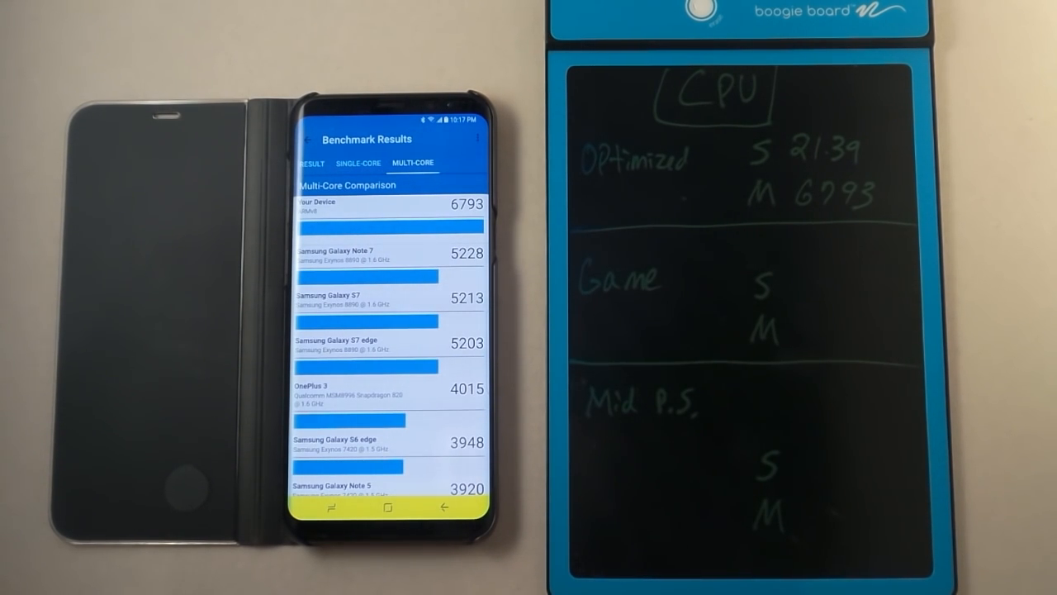
pyautogui.scroll(-3)
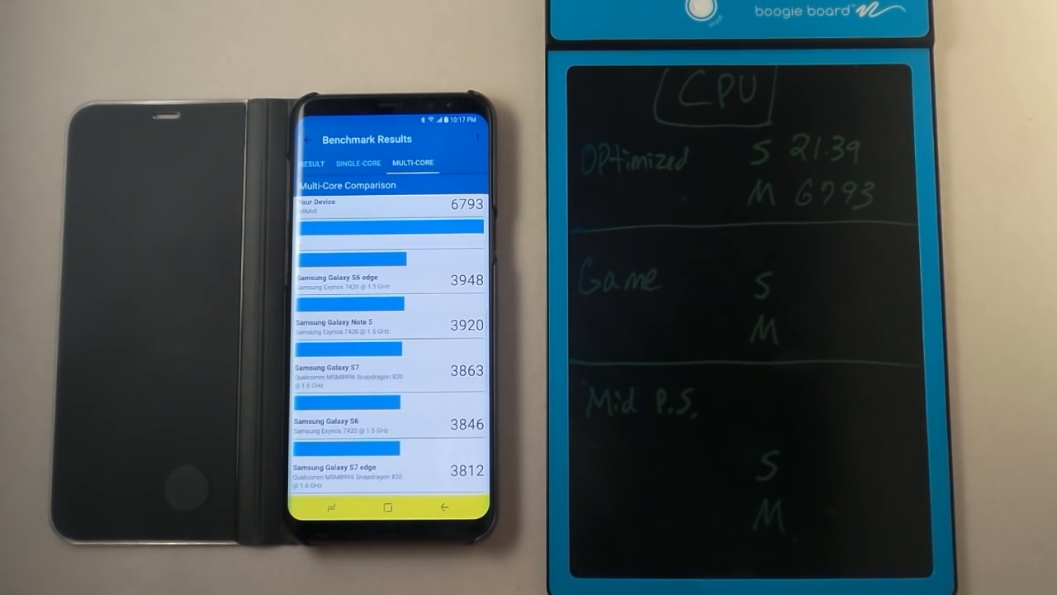
pyautogui.scroll(-3)
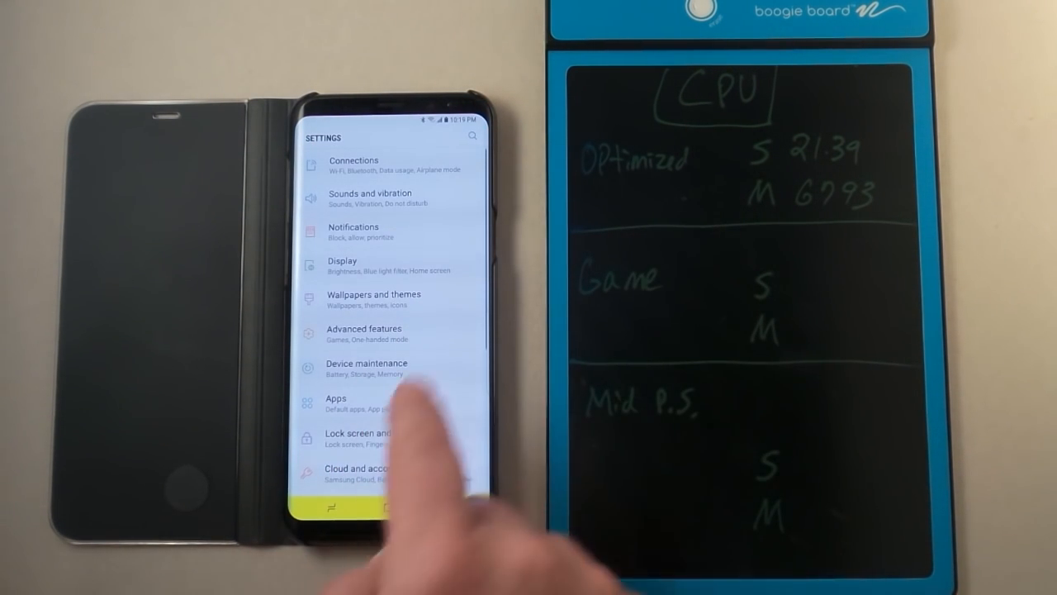
# - Return to Device maintenance > Performance mode and select Game to show its dialog
pyautogui.click(367, 363)
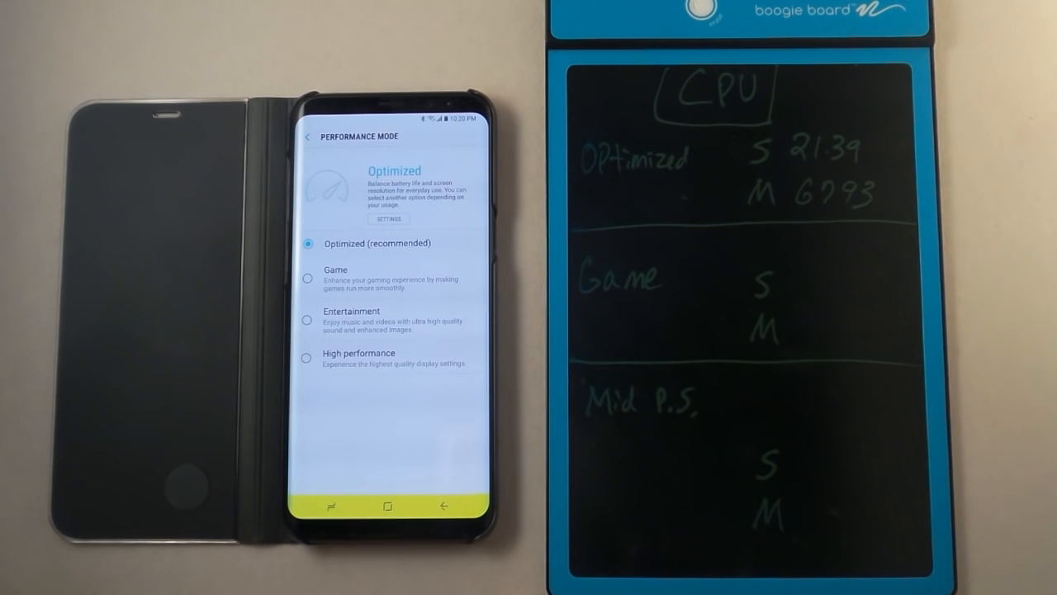
pyautogui.click(334, 277)
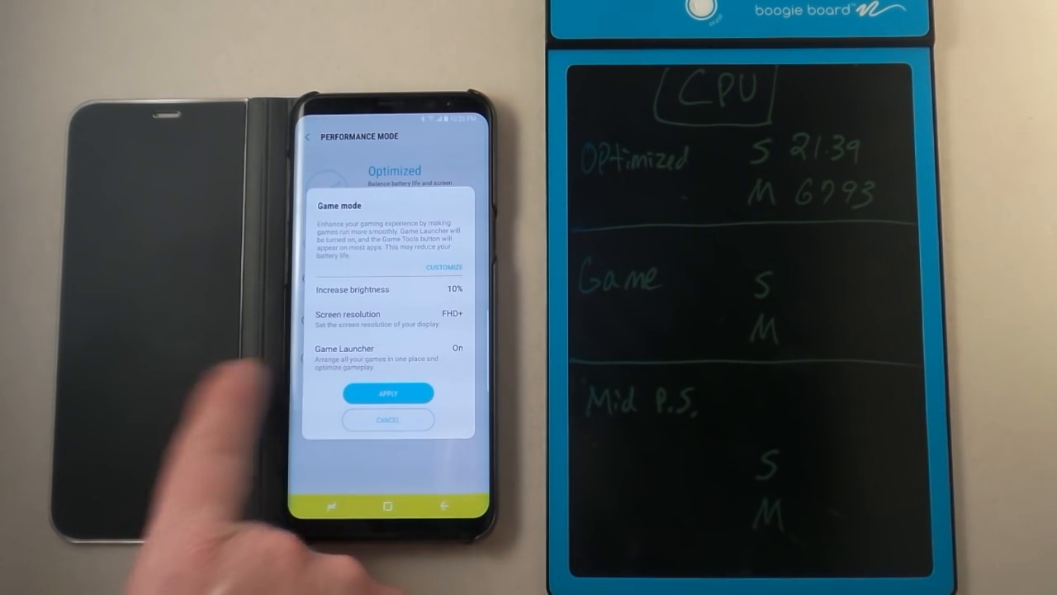
# - Apply Game mode as the active performance mode
pyautogui.click(387, 391)
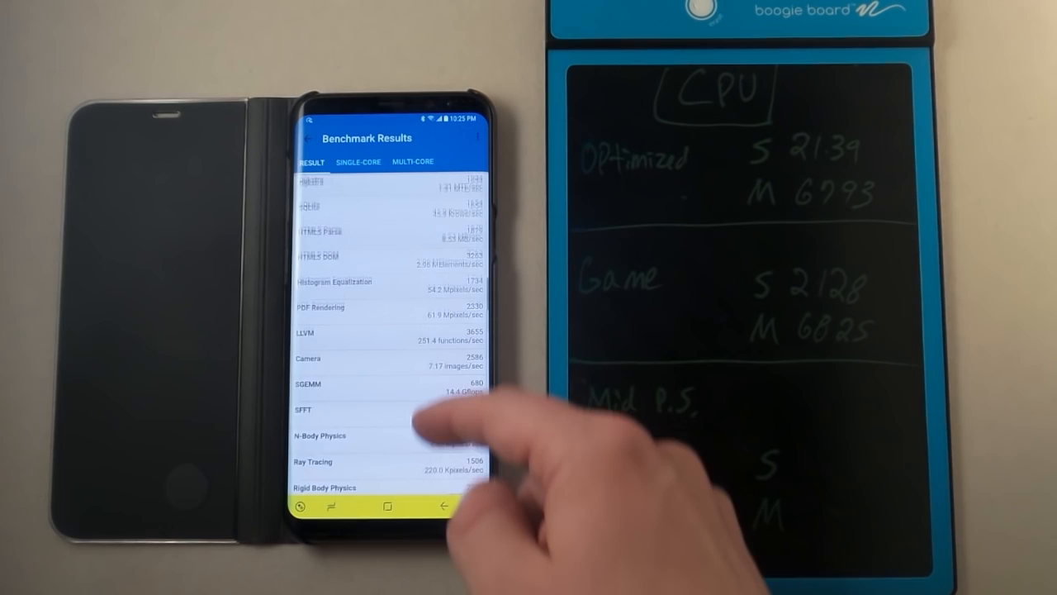
# - Scroll through the Game-mode result page toward the multi-core comparison (6825 vs Note 7's 5228)
pyautogui.scroll(-3)
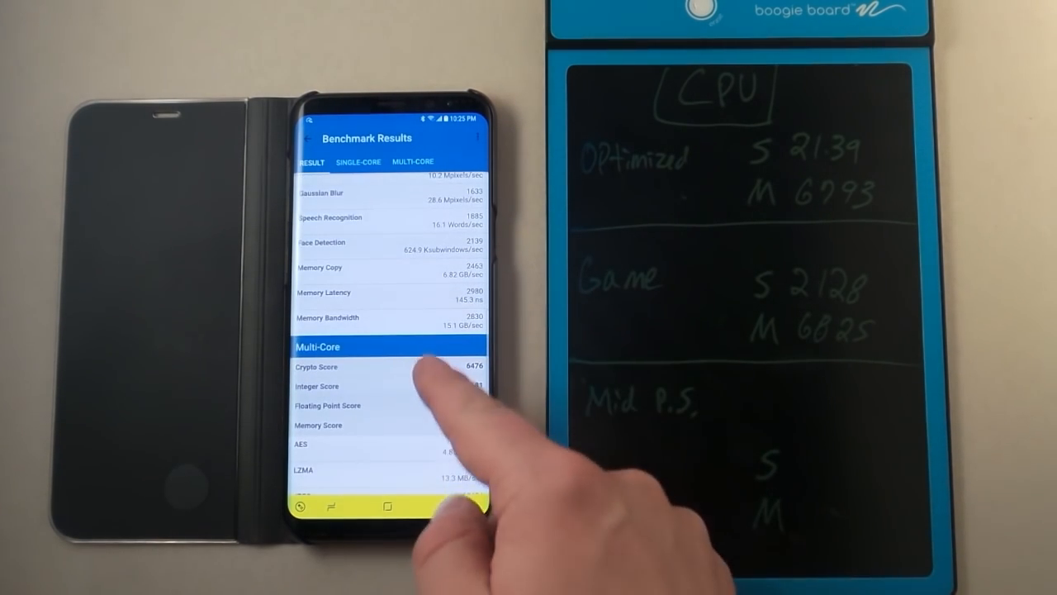
pyautogui.scroll(-3)
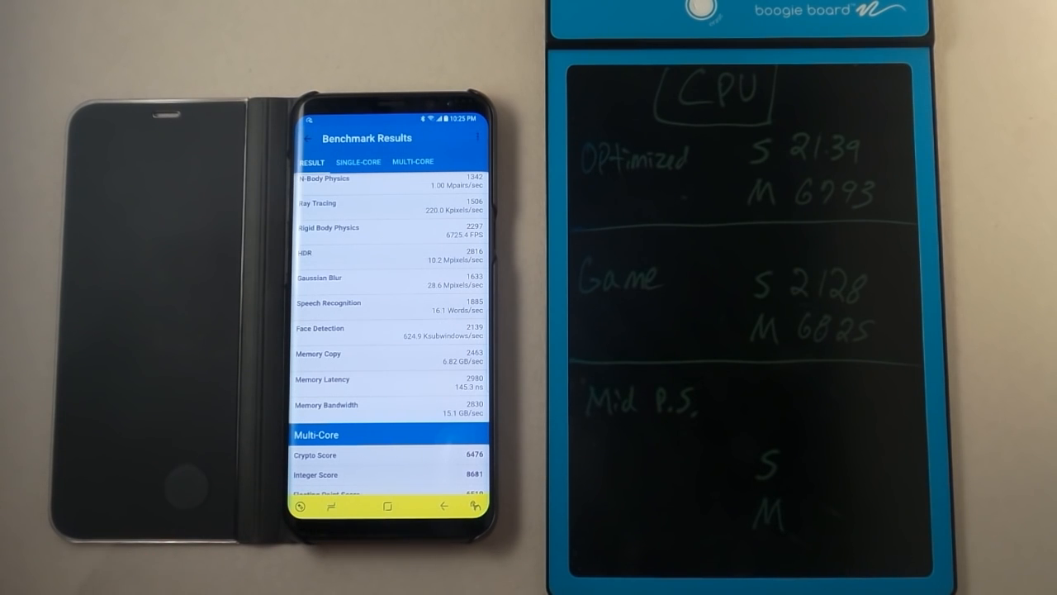
pyautogui.scroll(-3)
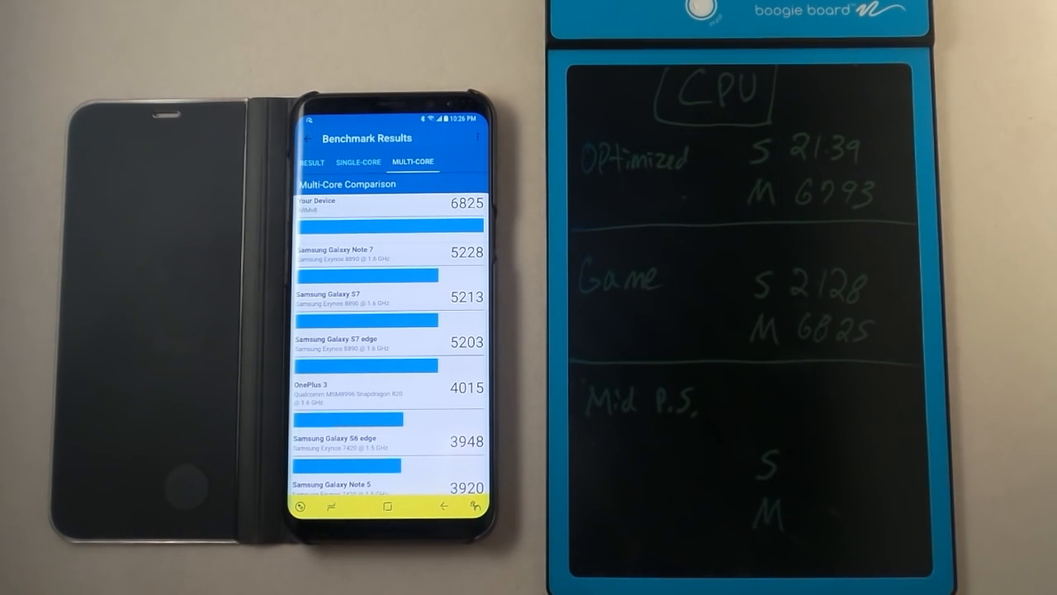
# - Exit the Game mode Benchmark Results screen back toward Settings
pyautogui.click(310, 162)
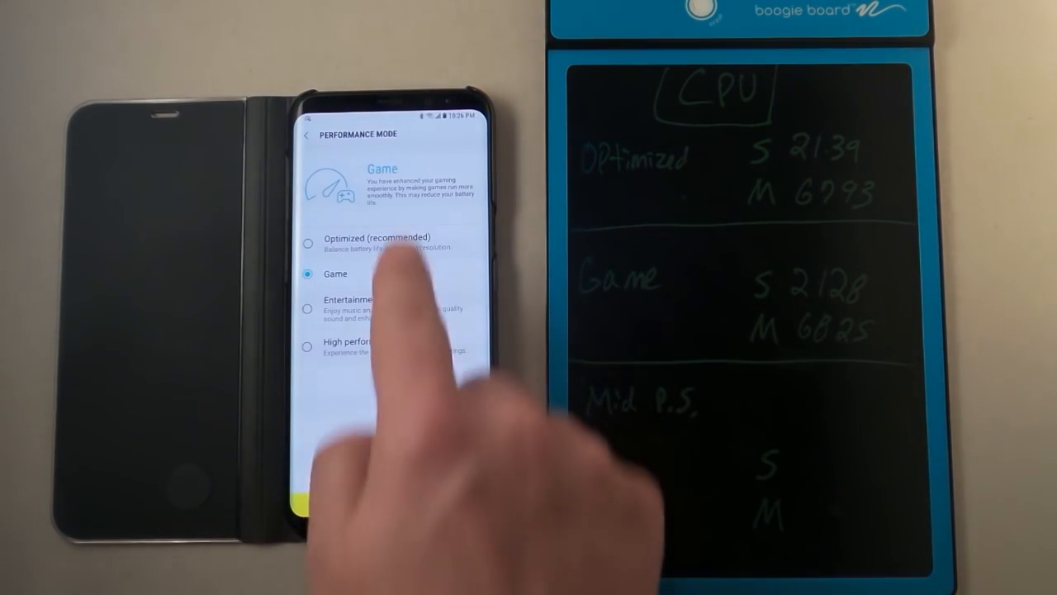
# - Switch the performance mode back to Optimized (recommended)
pyautogui.click(318, 242)
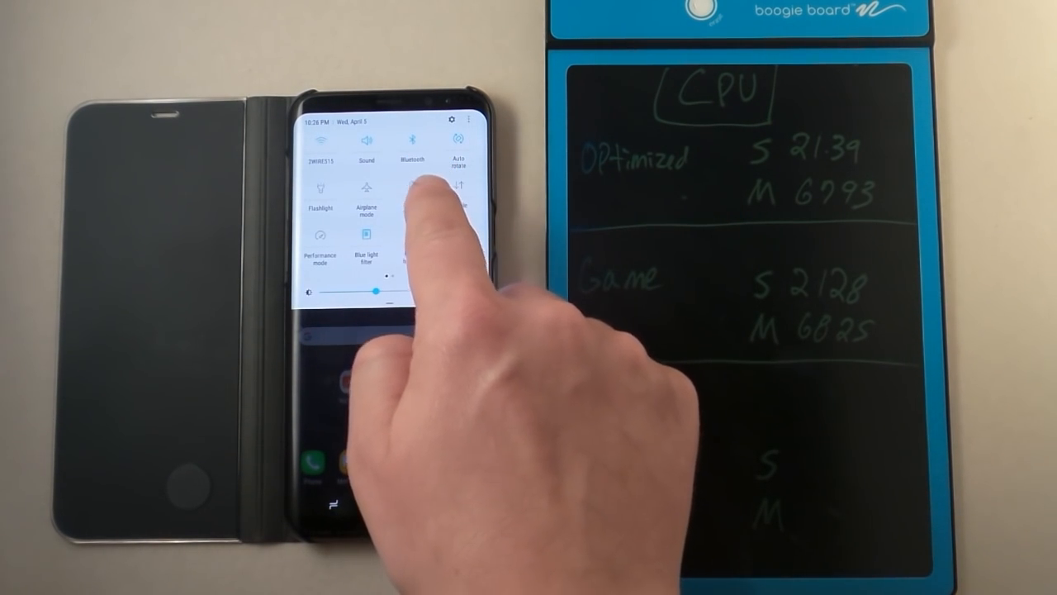
# - Go to Battery settings and turn on Mid power saving mode
pyautogui.click(403, 195)
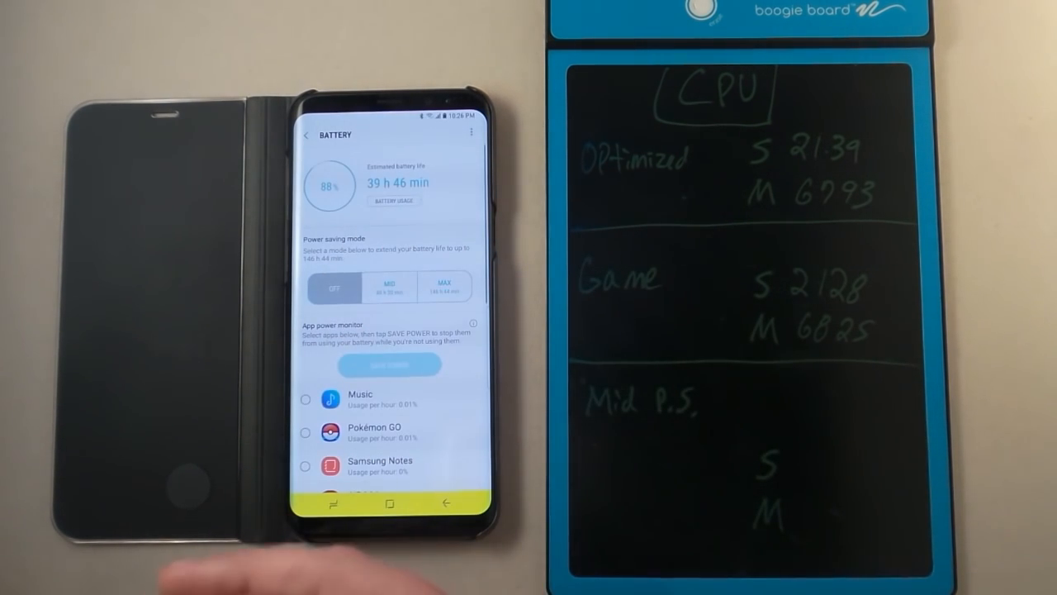
pyautogui.click(390, 287)
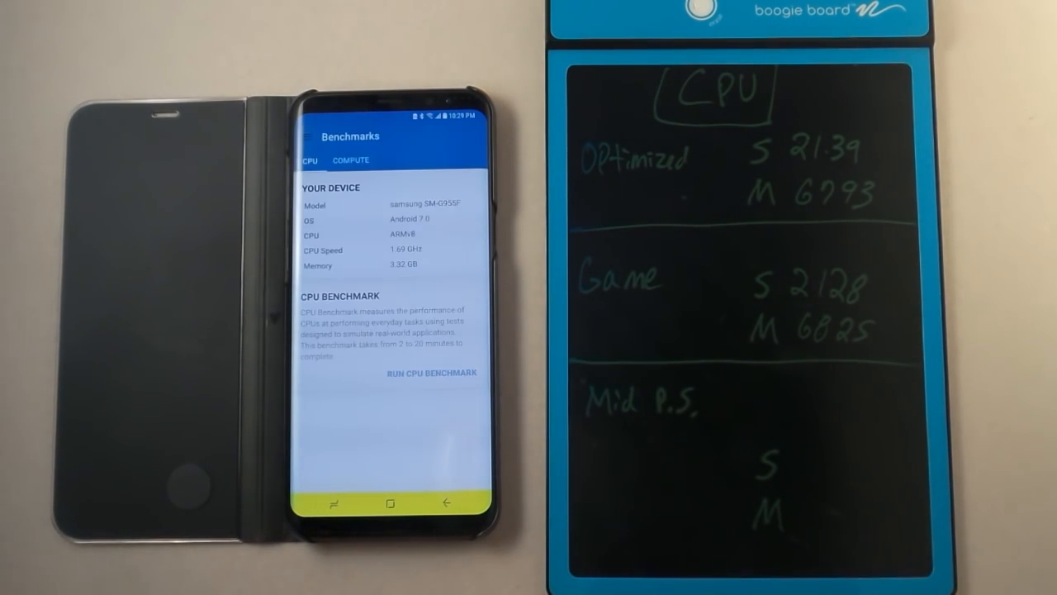
# - Run the Geekbench 4 CPU benchmark under Mid power saving (1910 single, 5684 multi)
pyautogui.click(433, 371)
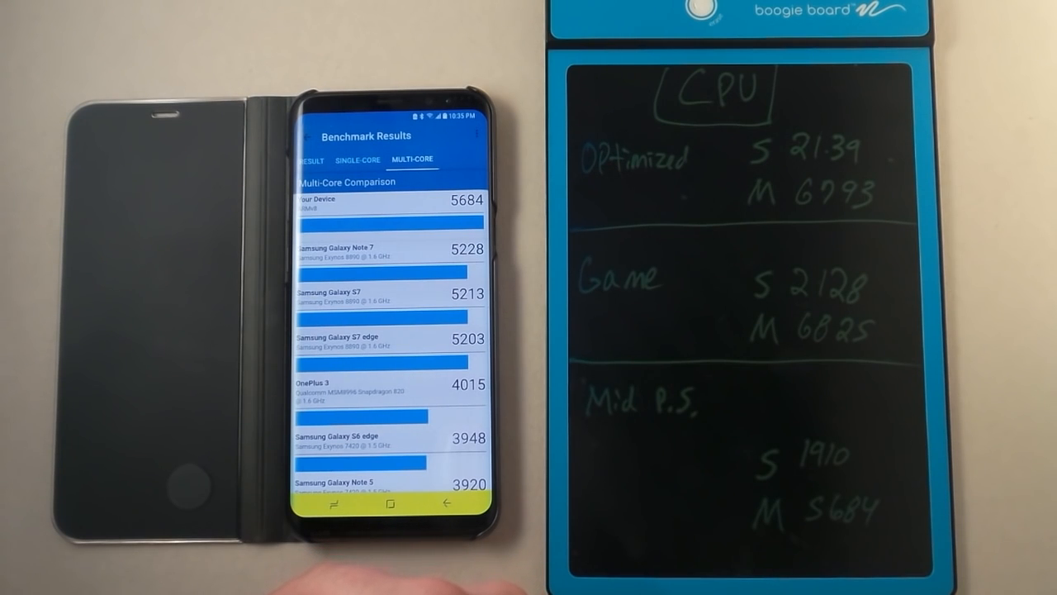
# - Scroll the multi-core comparison showing 5684 ranked above the Galaxy S7's 5213
pyautogui.scroll(-3)
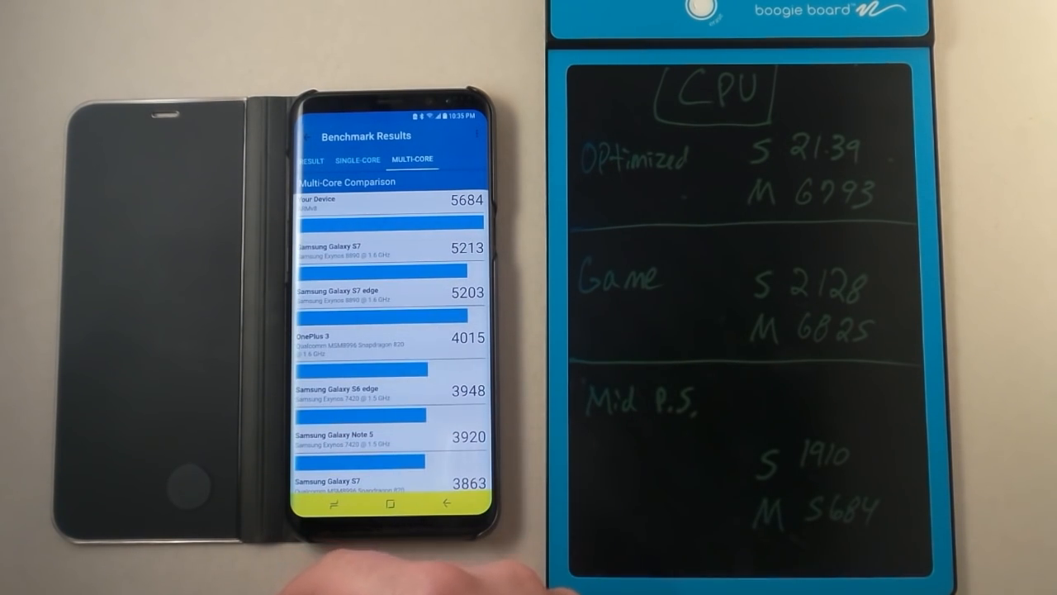